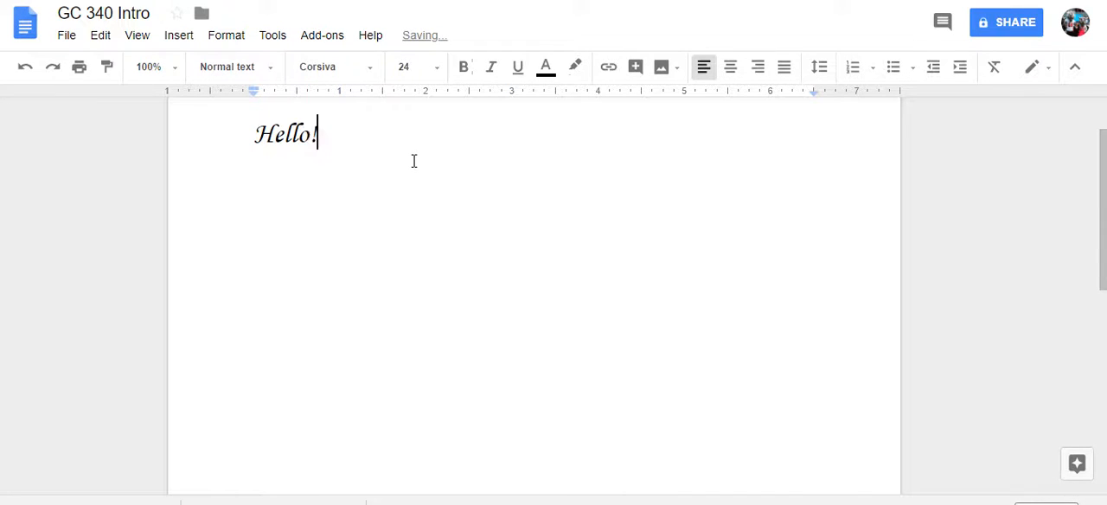
pyautogui.write('My n')
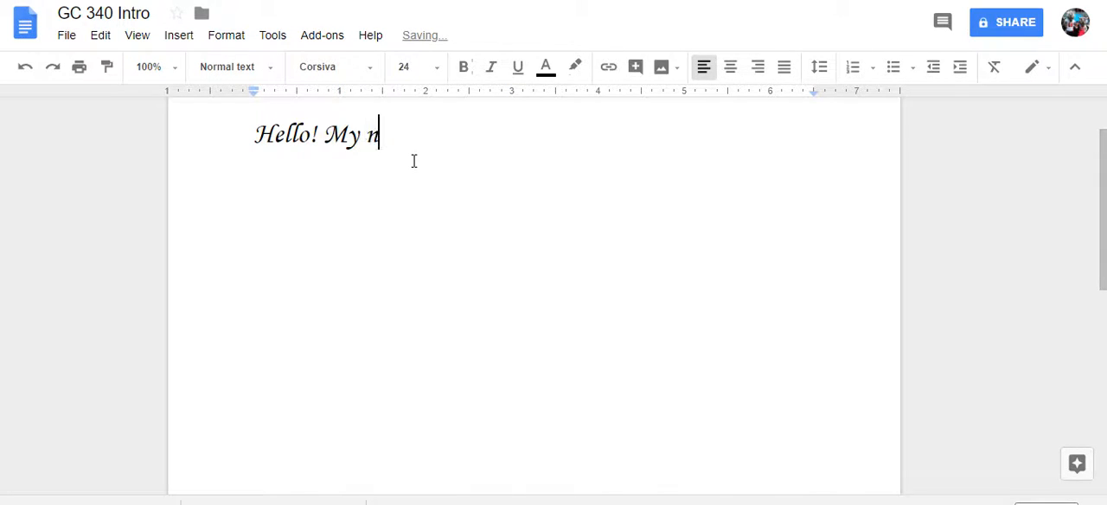
pyautogui.write('ame is Christina')
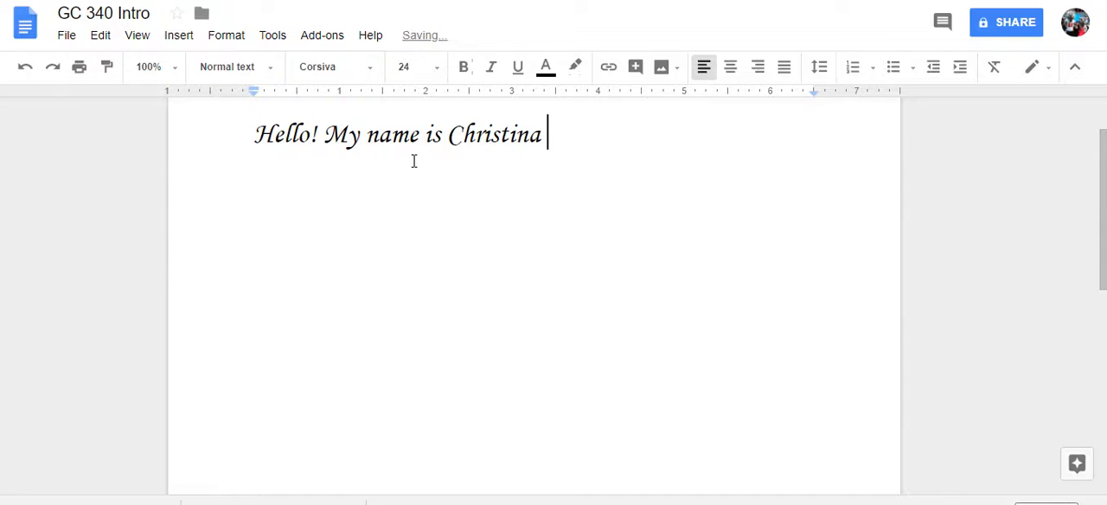
pyautogui.write('Verdi and I')
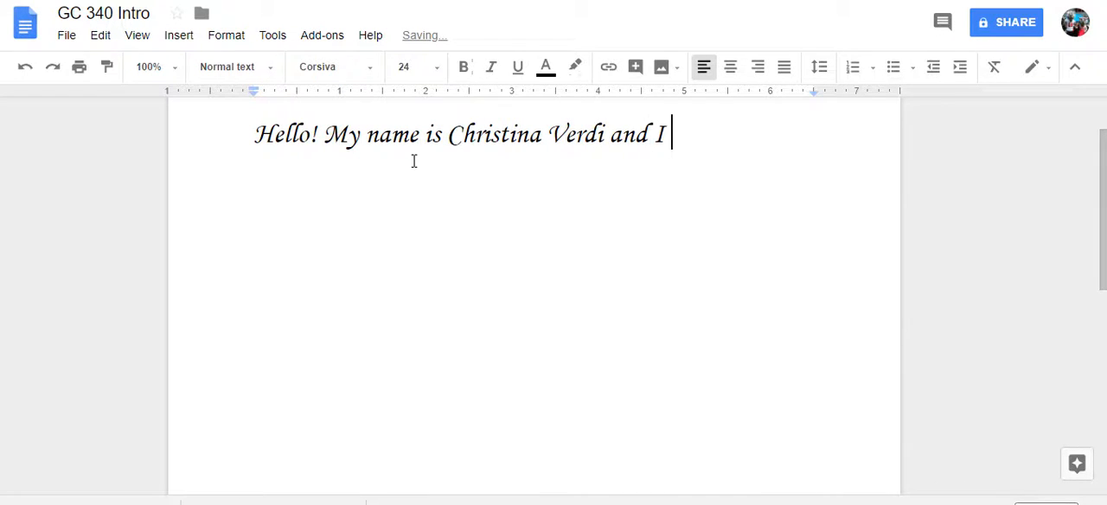
pyautogui.write('am a senior')
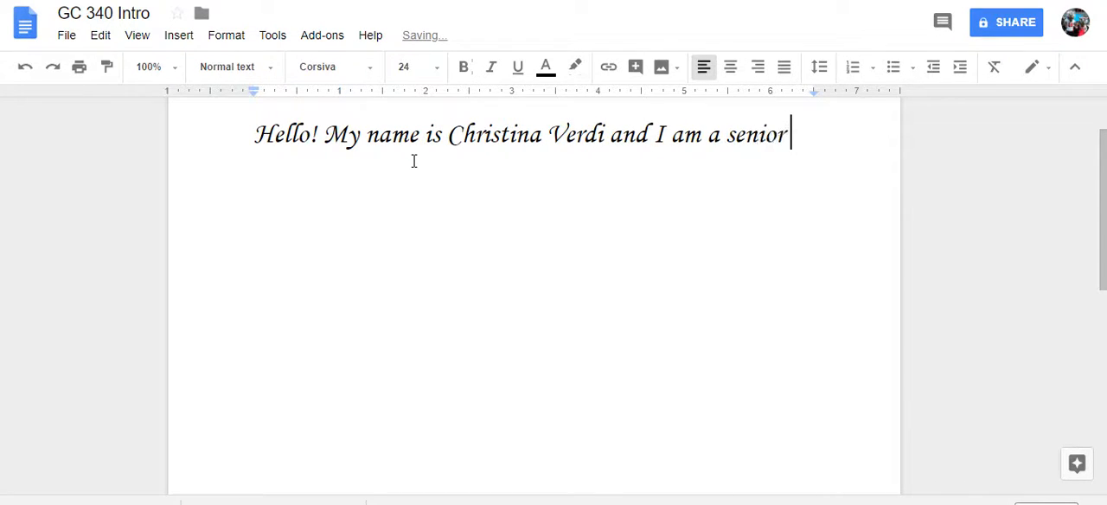
pyautogui.write('studying')
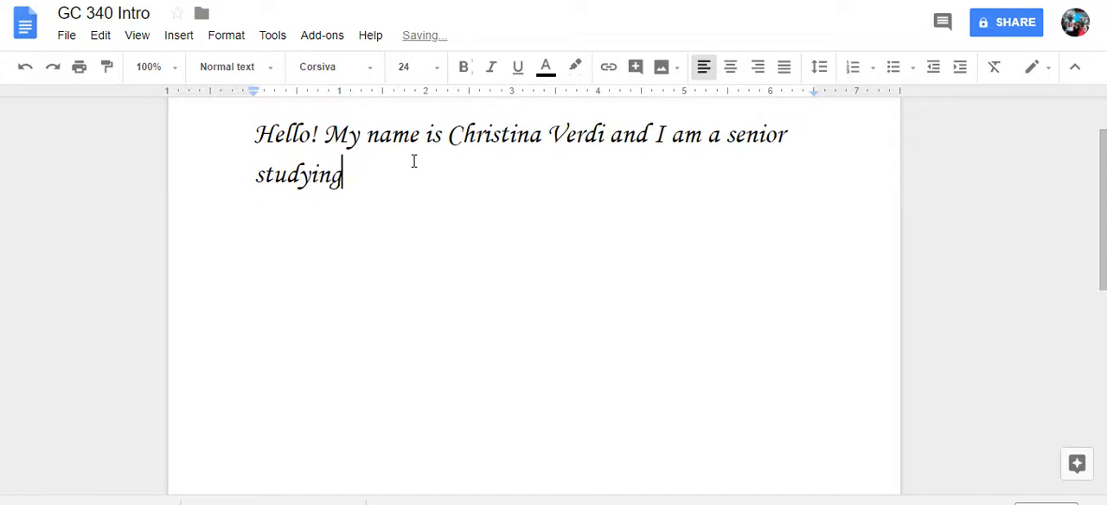
pyautogui.write('Sust')
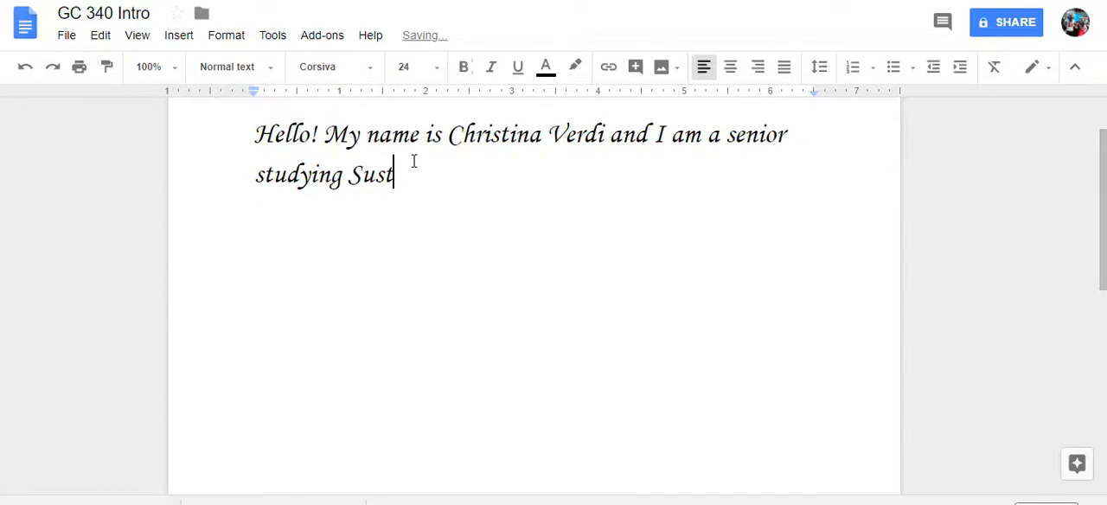
pyautogui.write('ainable Mater')
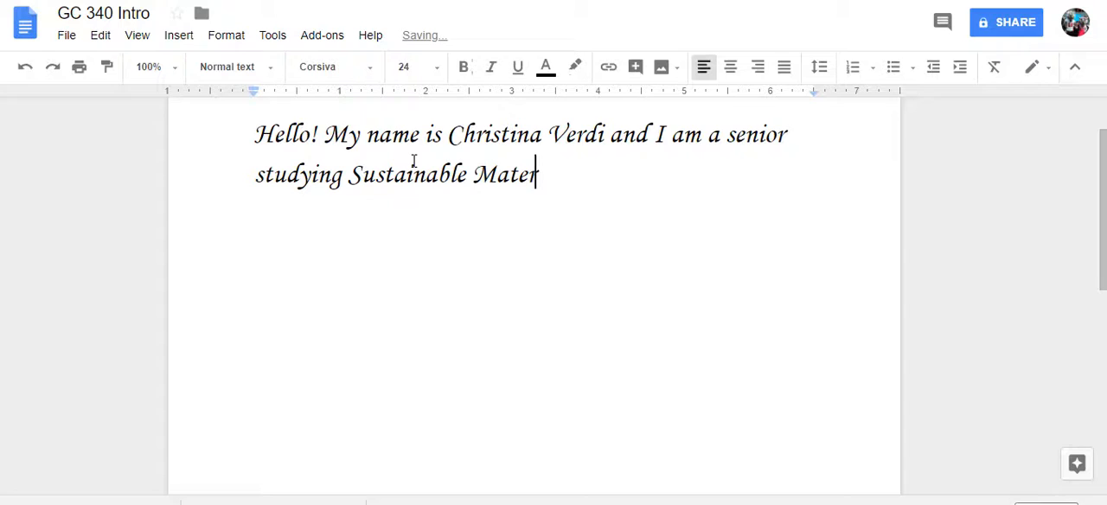
pyautogui.write('ials and D')
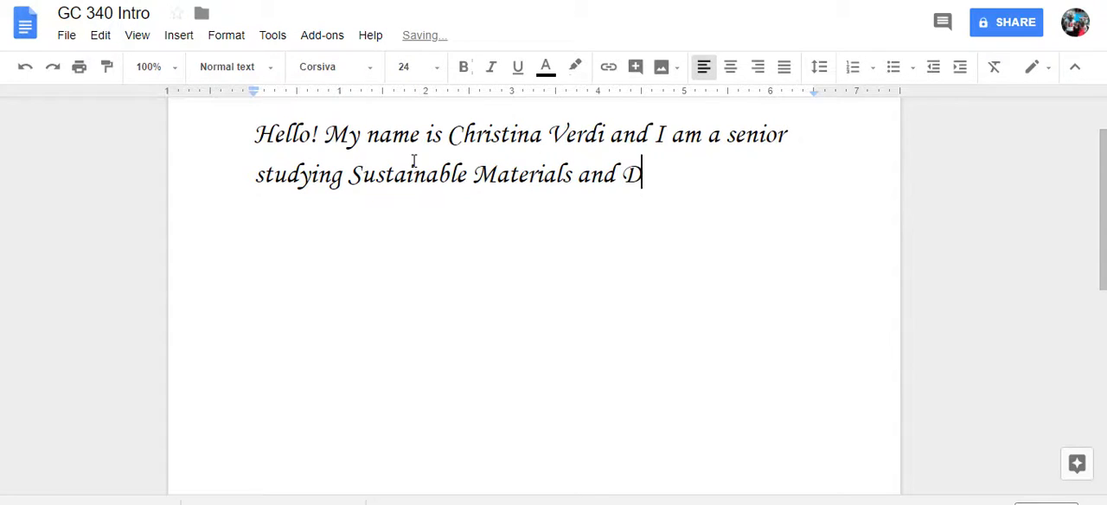
pyautogui.write('Technol')
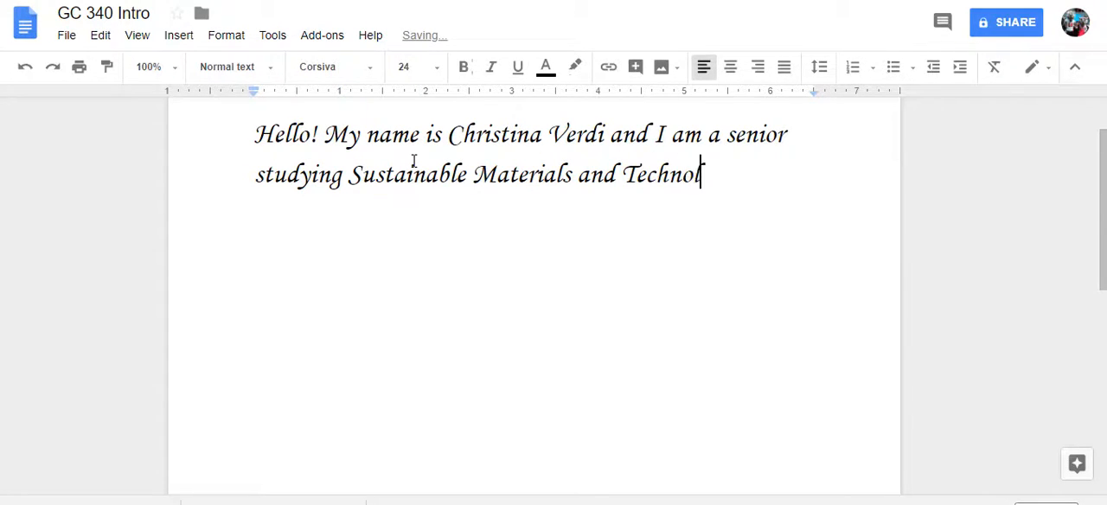
pyautogui.write('ogy')
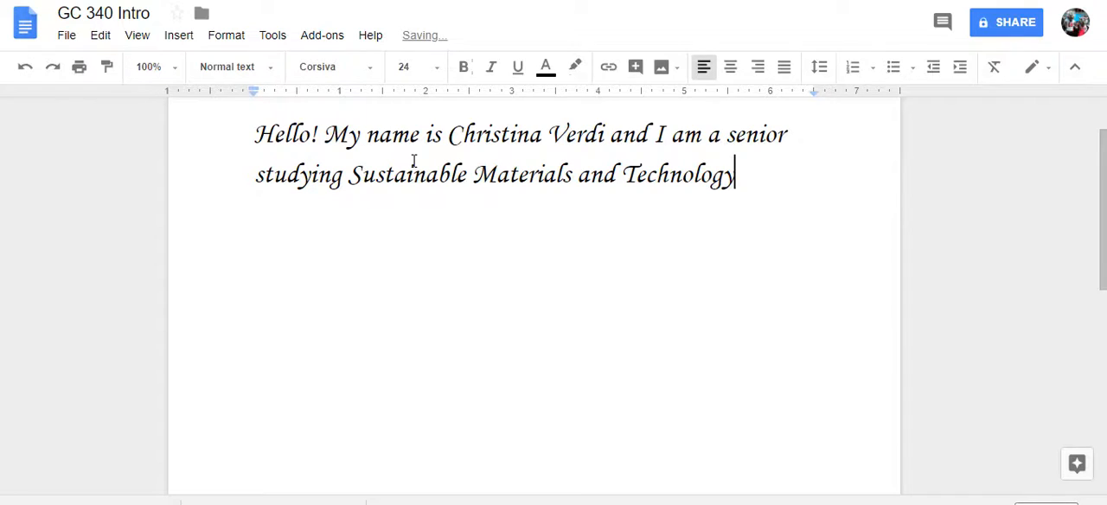
pyautogui.write('with minors')
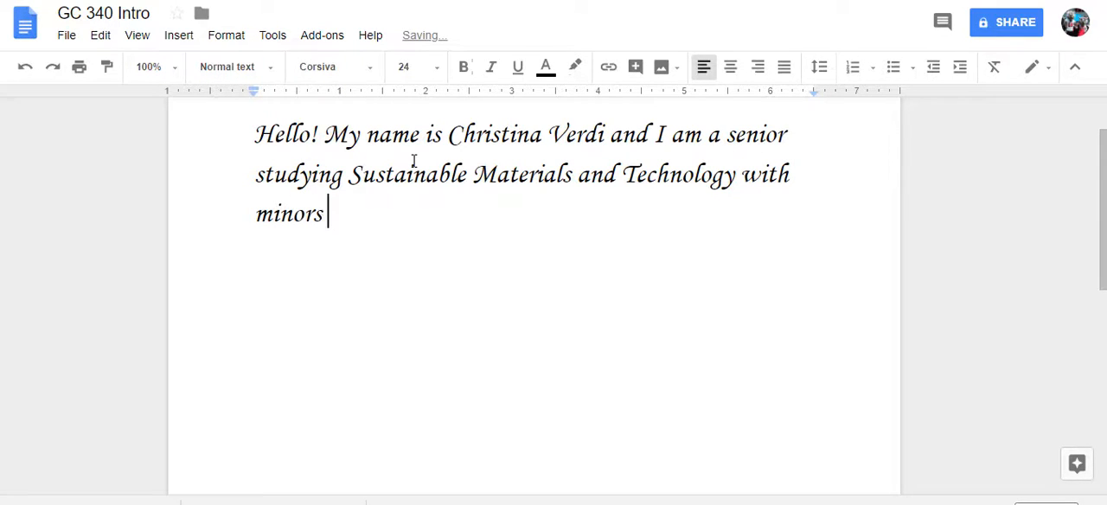
pyautogui.write('in G')
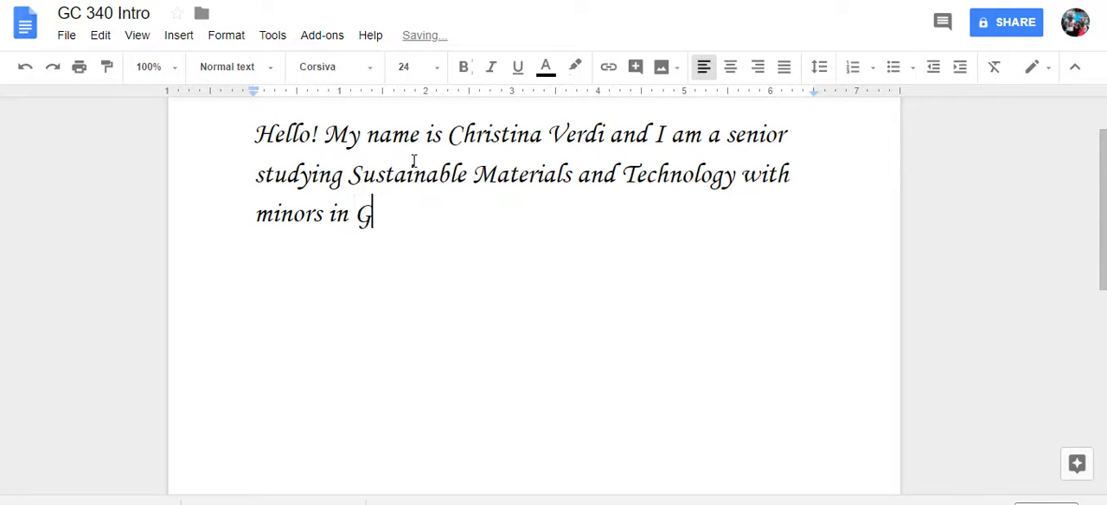
pyautogui.write('raphic Comm')
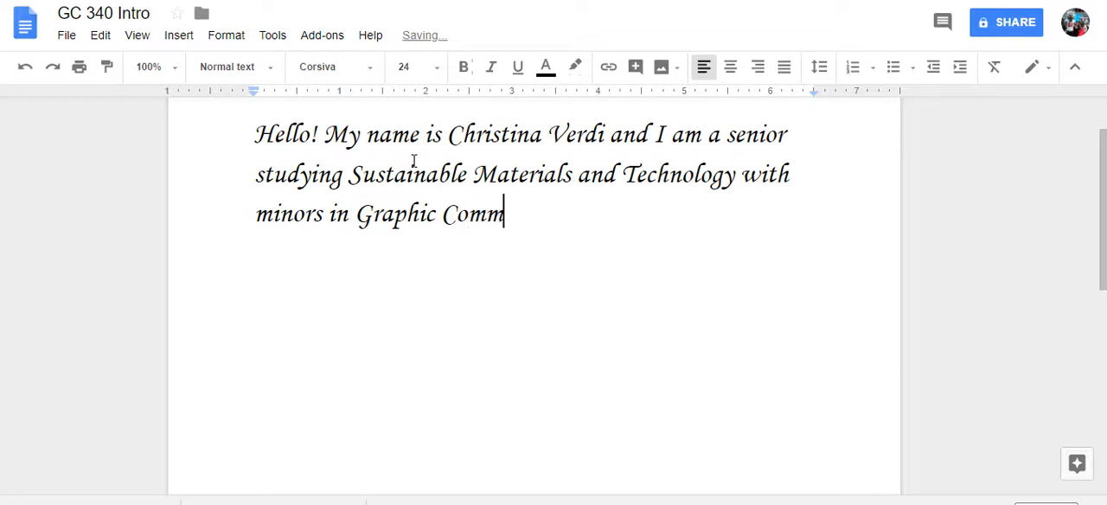
pyautogui.write('unications,')
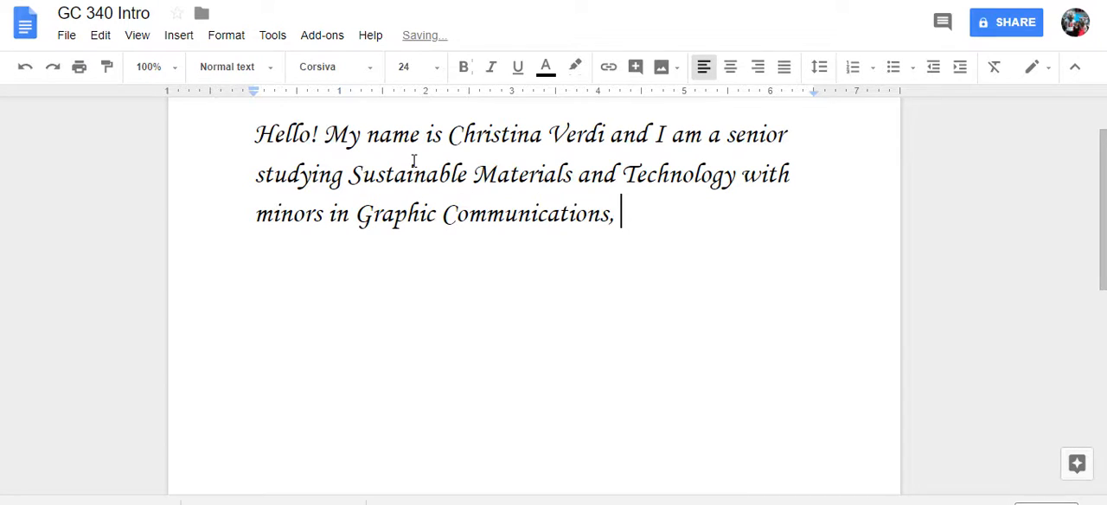
pyautogui.write('Env')
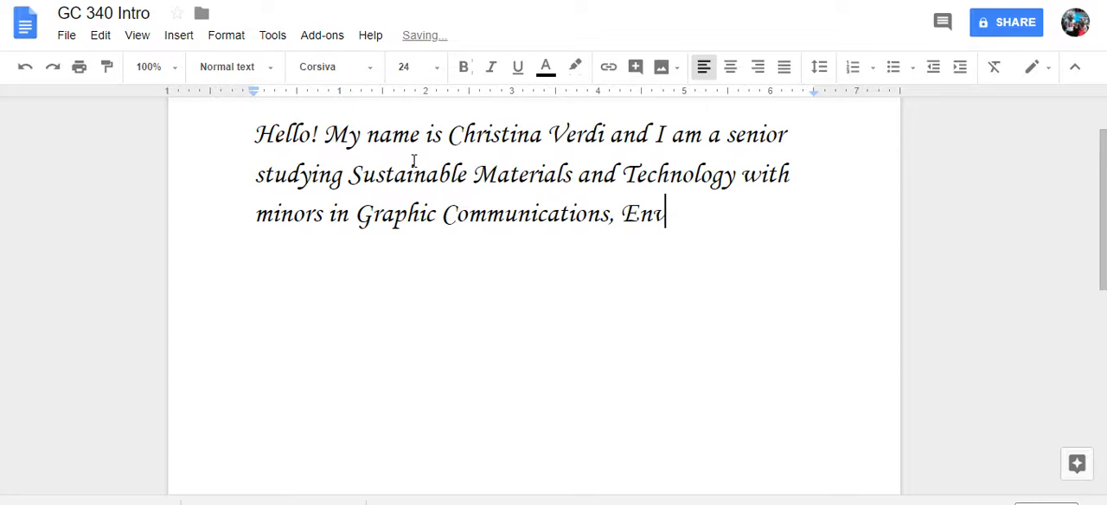
pyautogui.write('ironmental Sc')
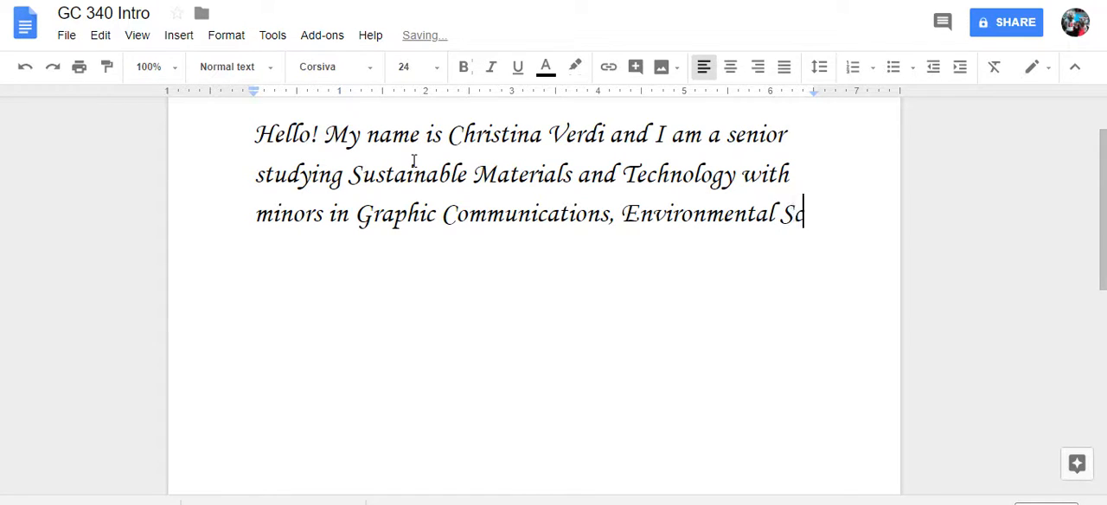
pyautogui.write('cience, and')
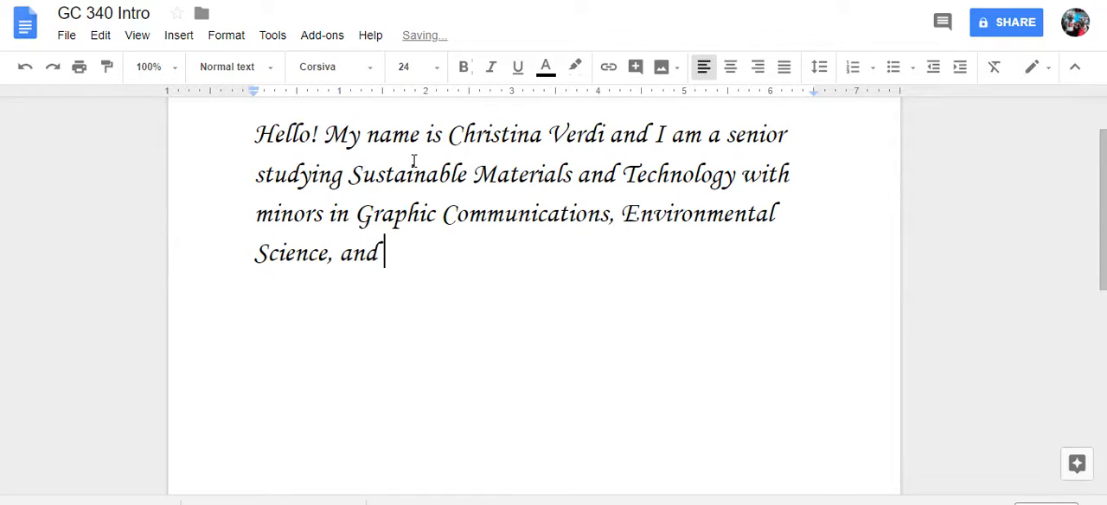
pyautogui.write('Sustainable E')
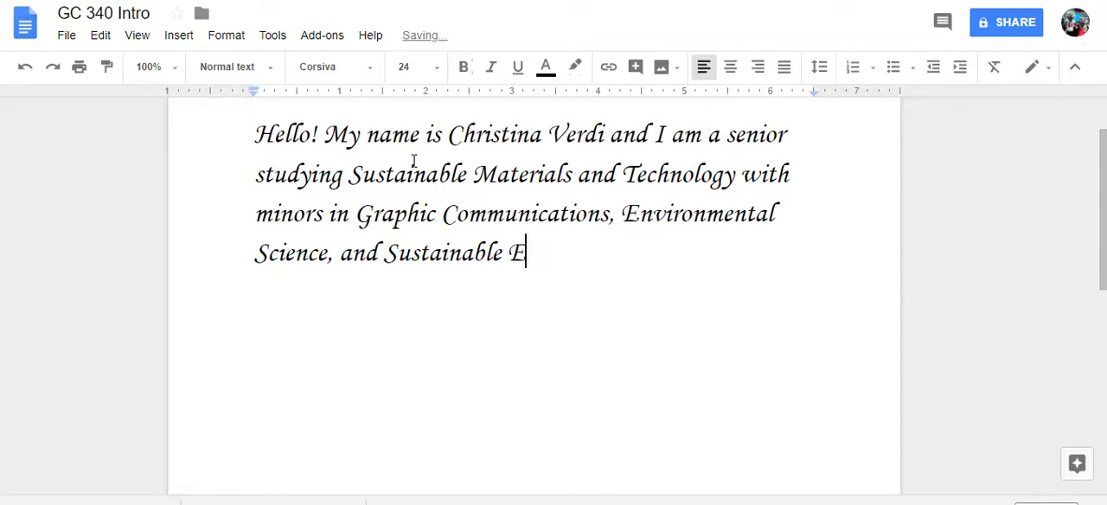
pyautogui.write('nergy.')
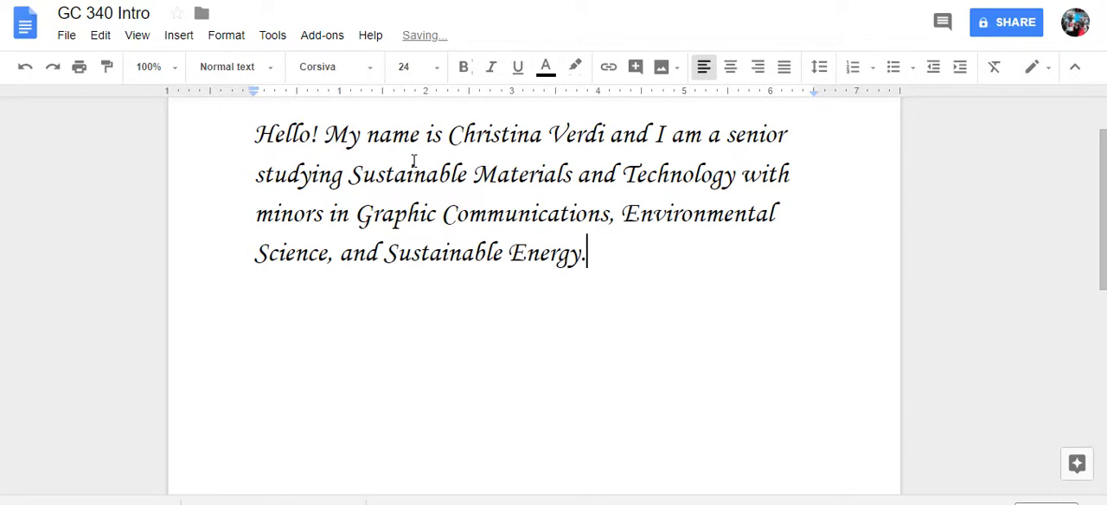
pyautogui.write('I to')
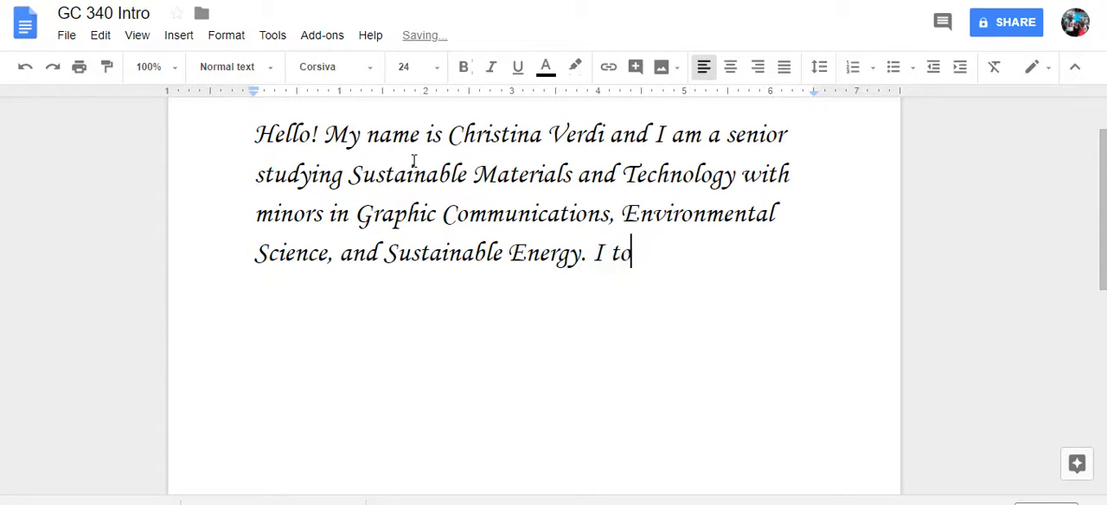
pyautogui.write('ok GC 12')
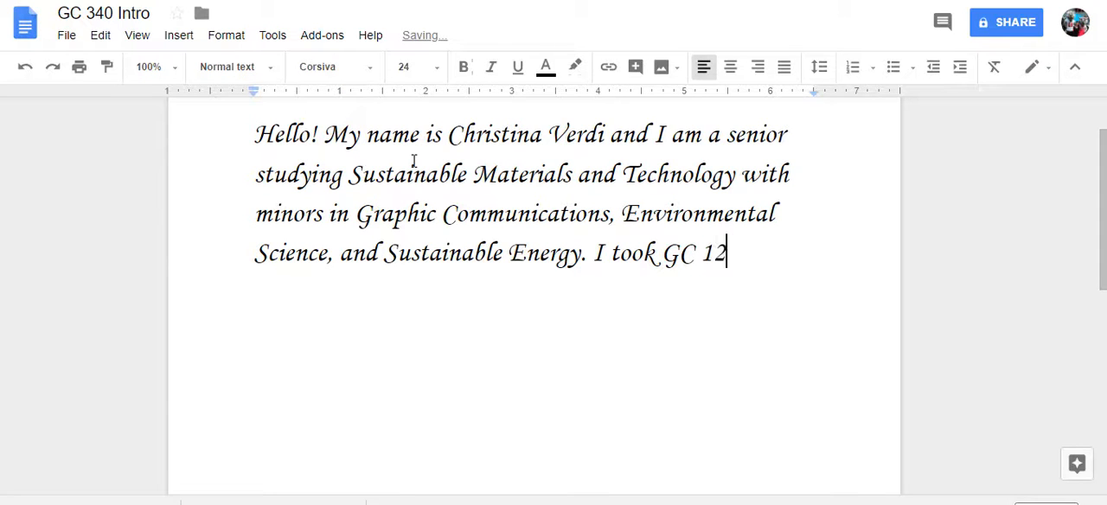
pyautogui.write('0 last')
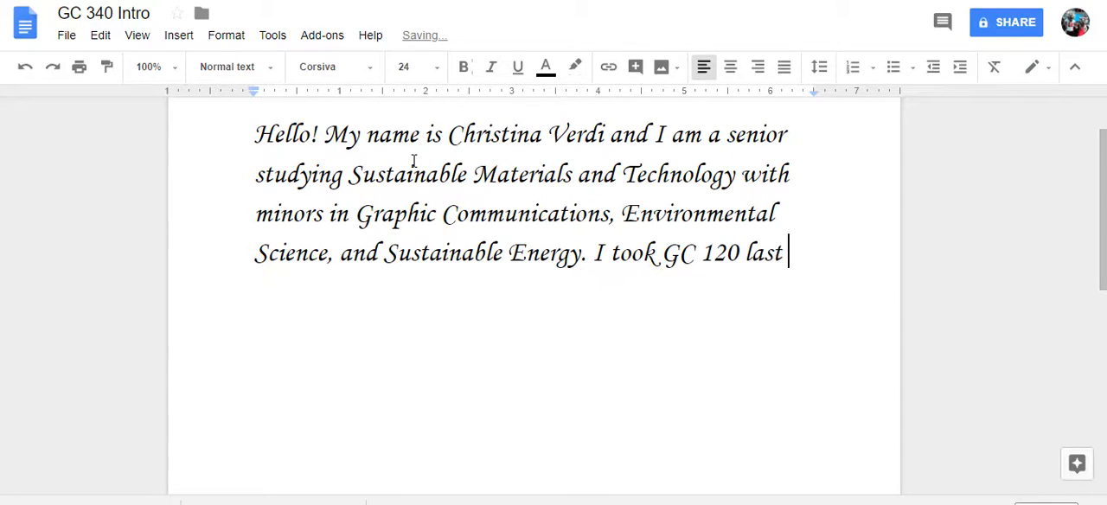
pyautogui.write('year.')
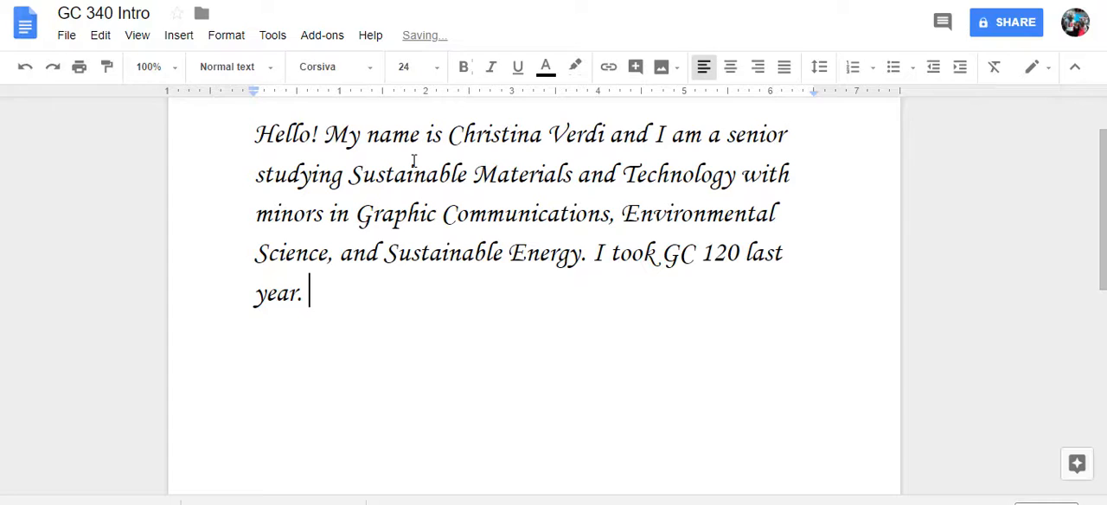
pyautogui.write('I would guess')
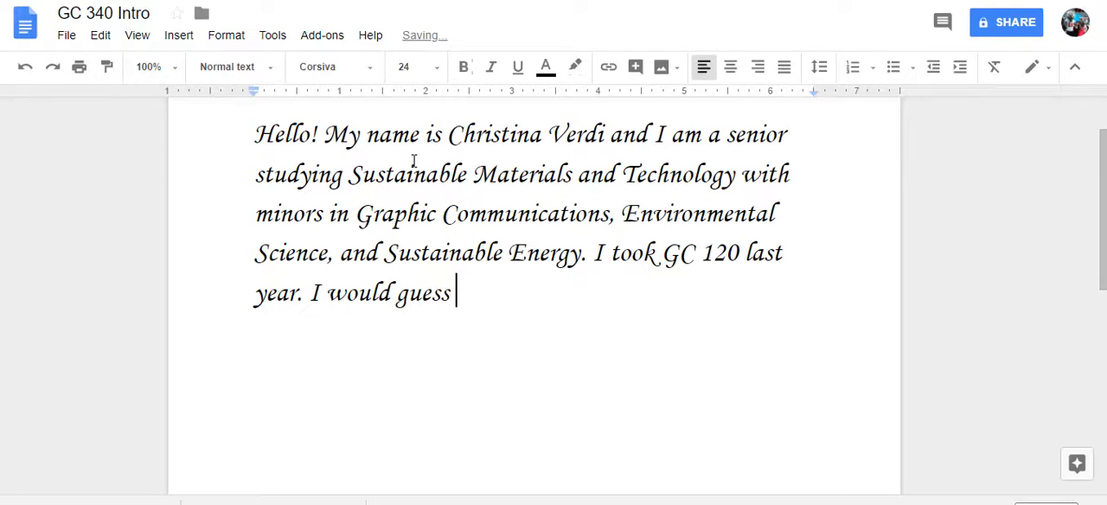
pyautogui.write('that I spend a')
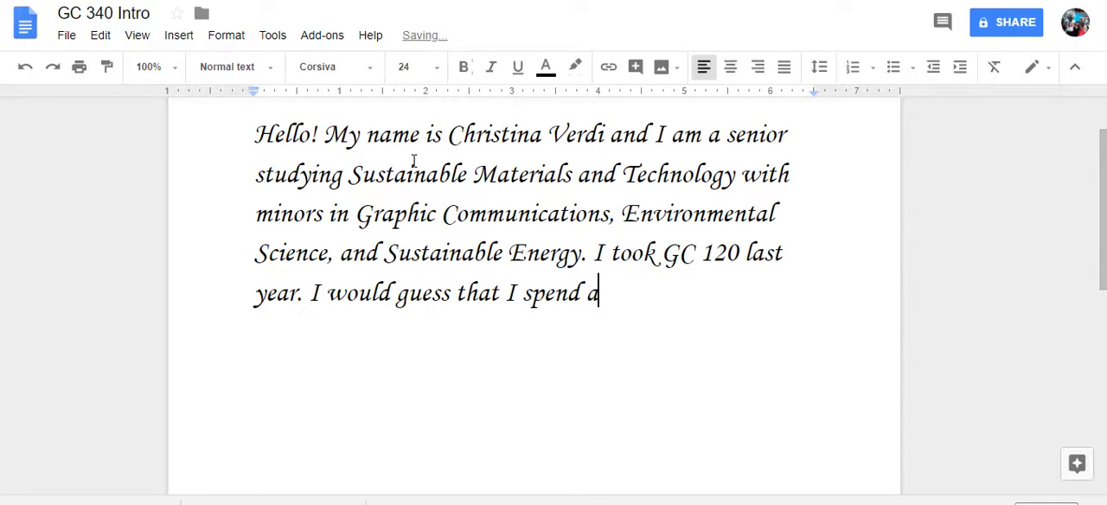
pyautogui.write('bout')
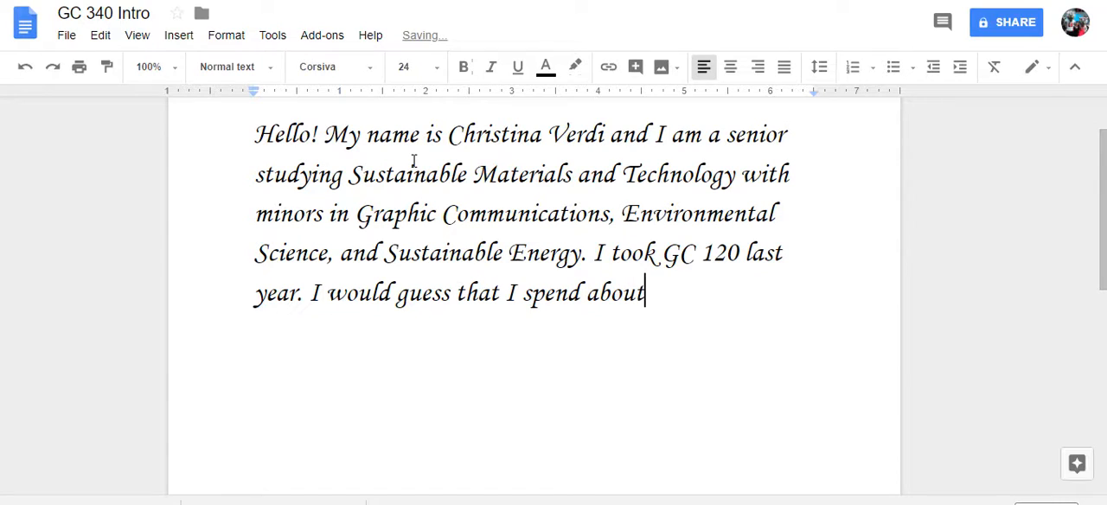
pyautogui.write('25-')
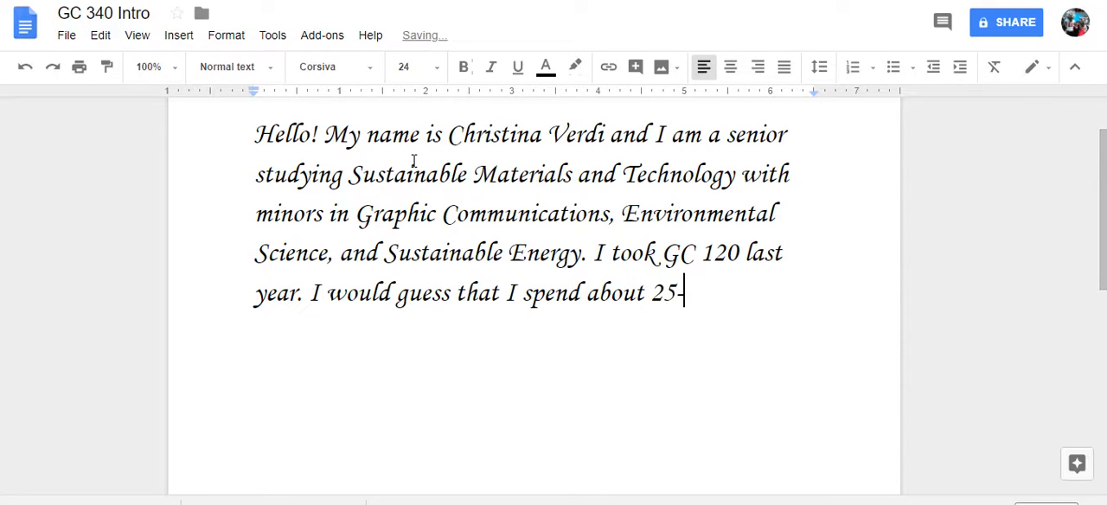
pyautogui.write('30 hours')
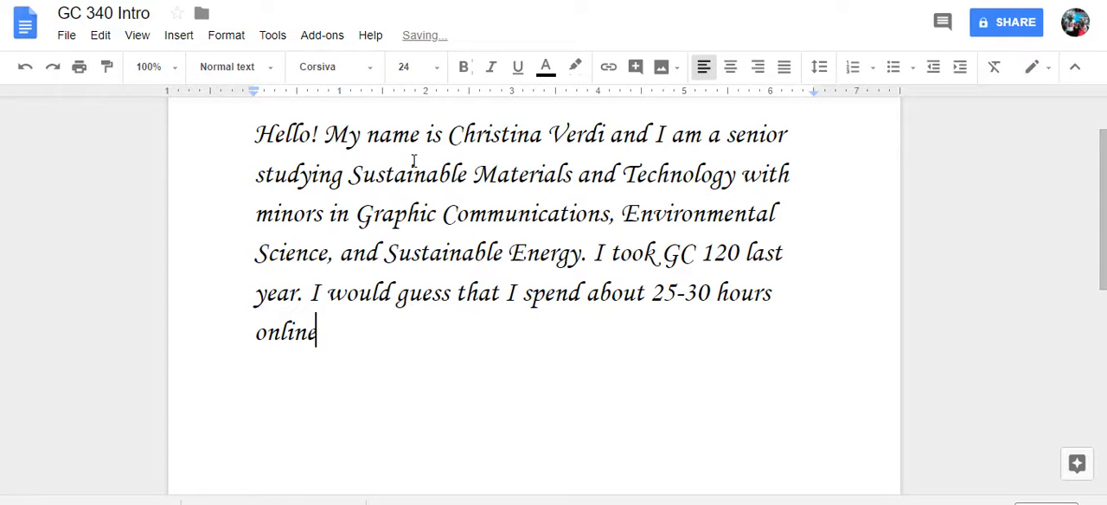
pyautogui.write('per week')
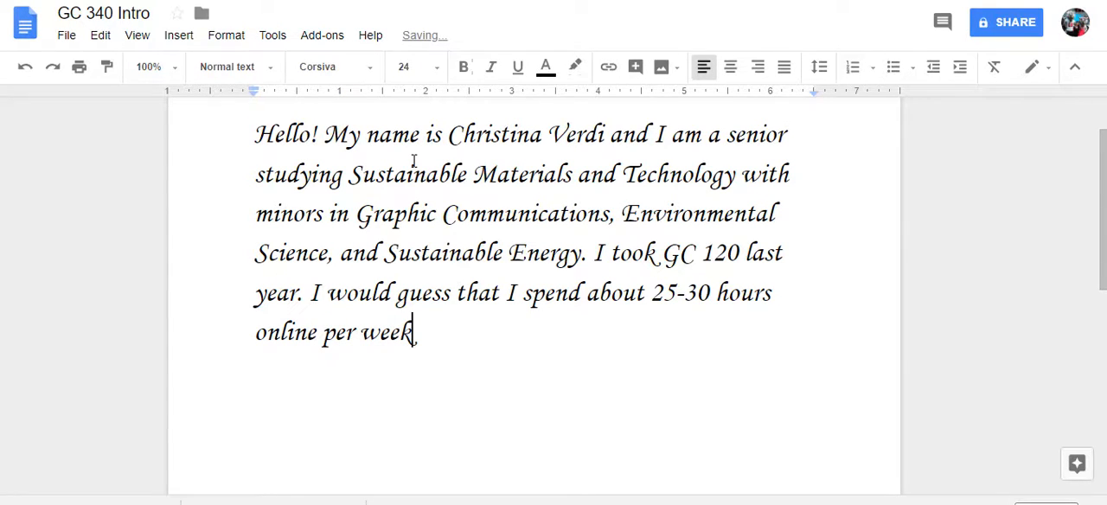
pyautogui.write('.')
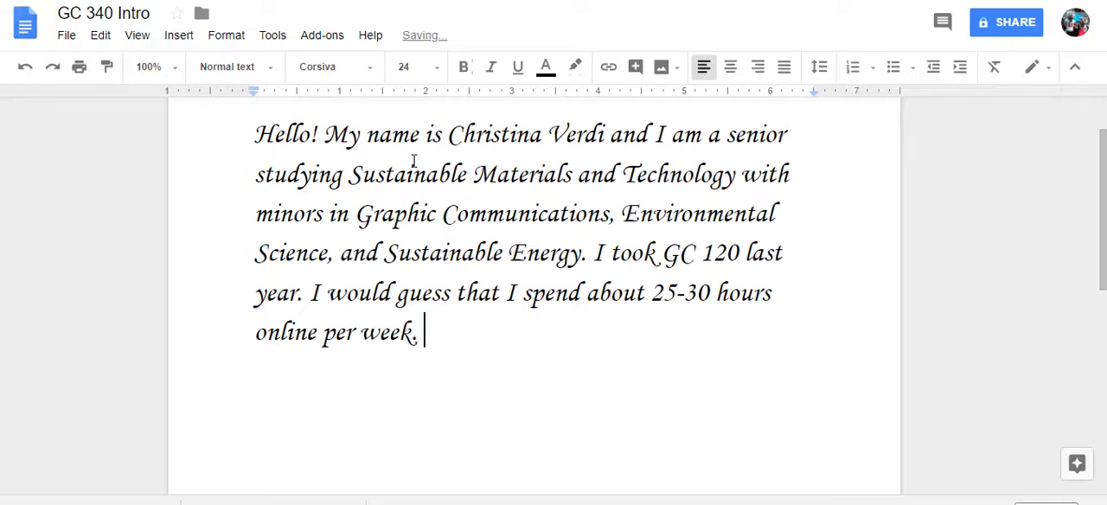
pyautogui.write('An int')
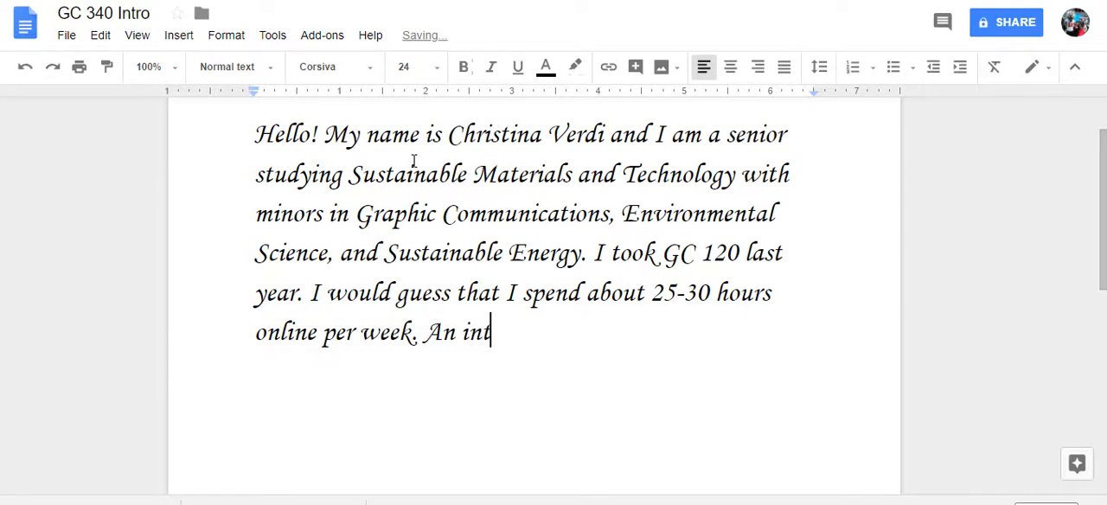
pyautogui.write('eresting fac')
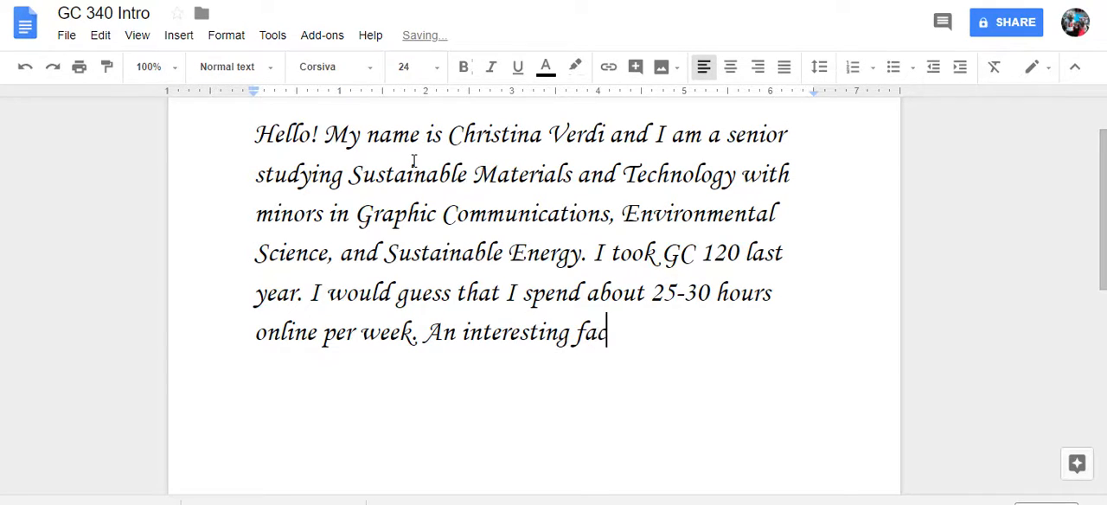
pyautogui.write('t is that I a')
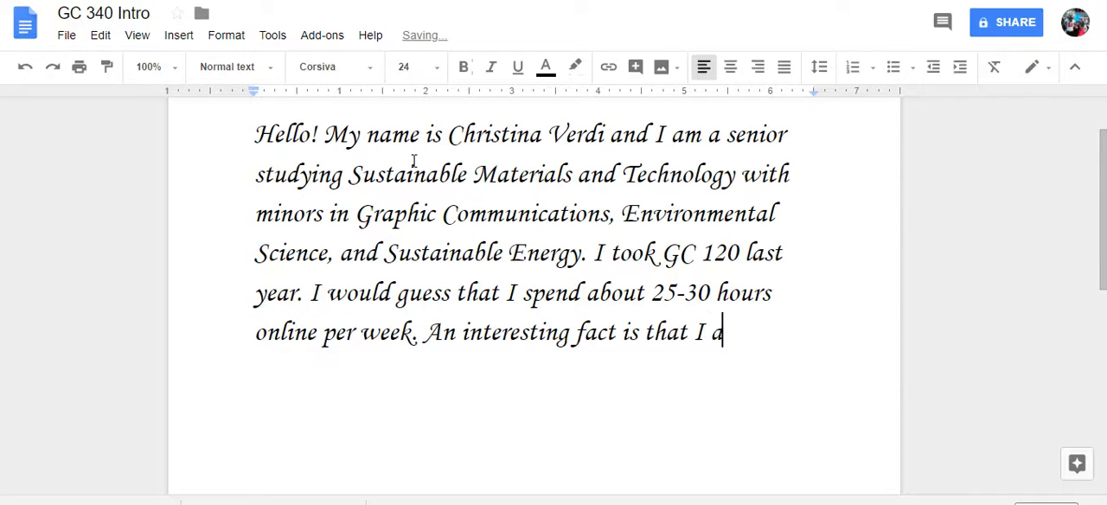
pyautogui.write('m currently')
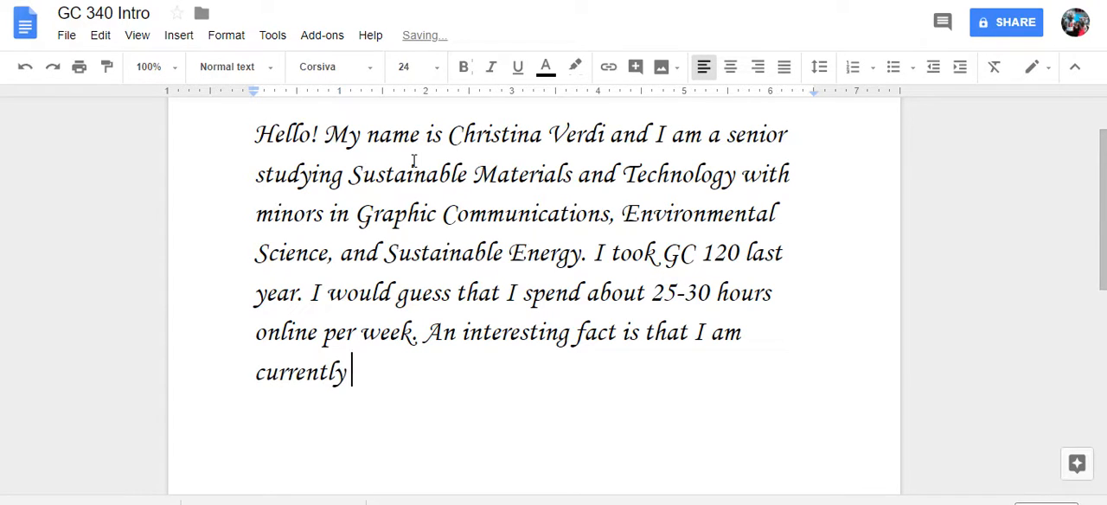
pyautogui.write('living in Wash')
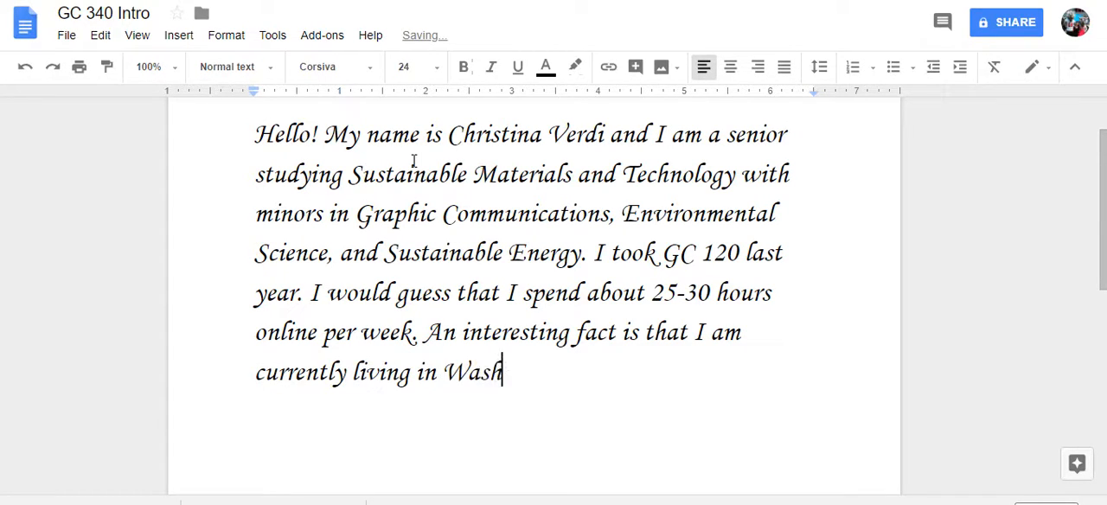
pyautogui.write('ington state')
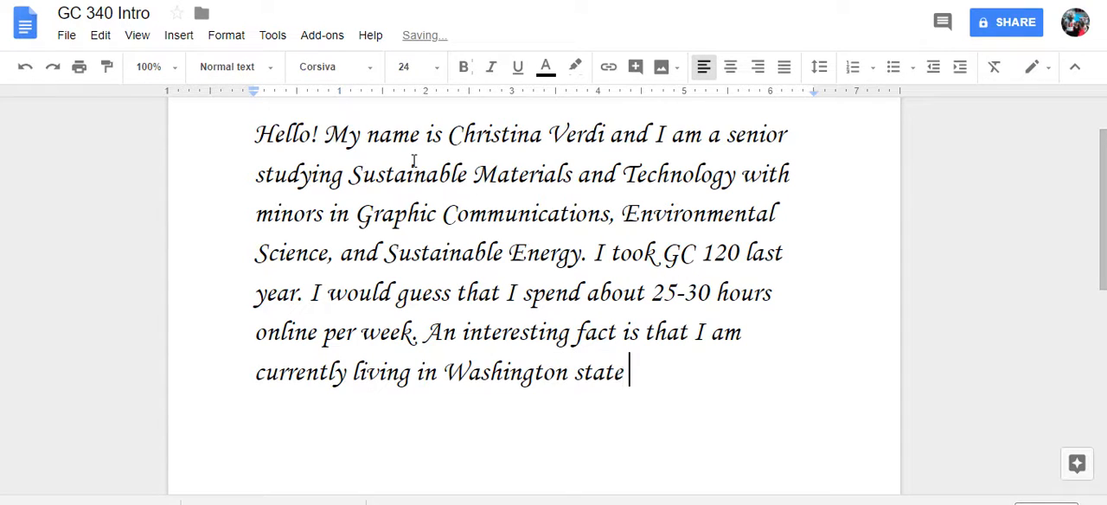
pyautogui.write('for my')
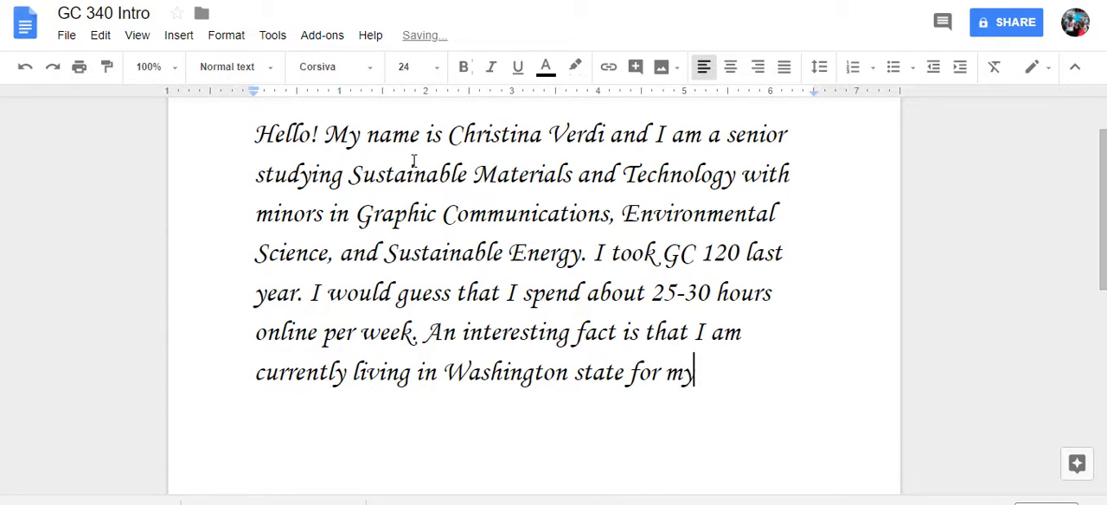
pyautogui.write('internship')
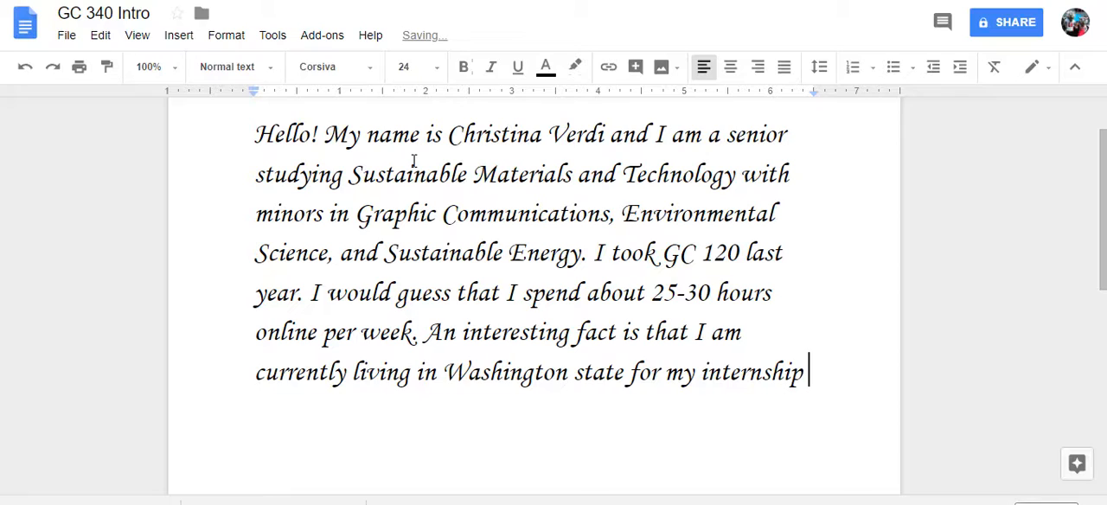
pyautogui.write('this summer.')
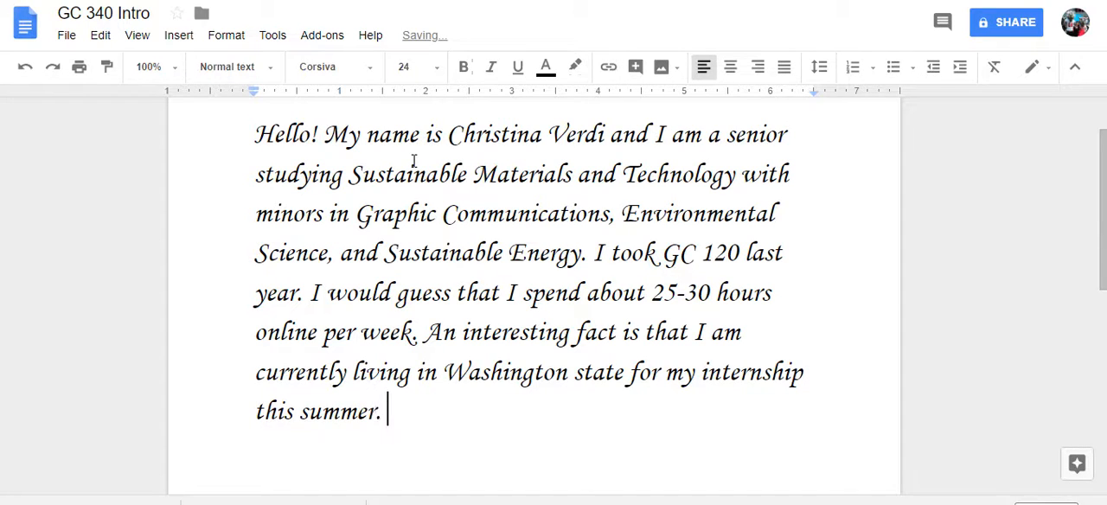
pyautogui.write('Also, the song')
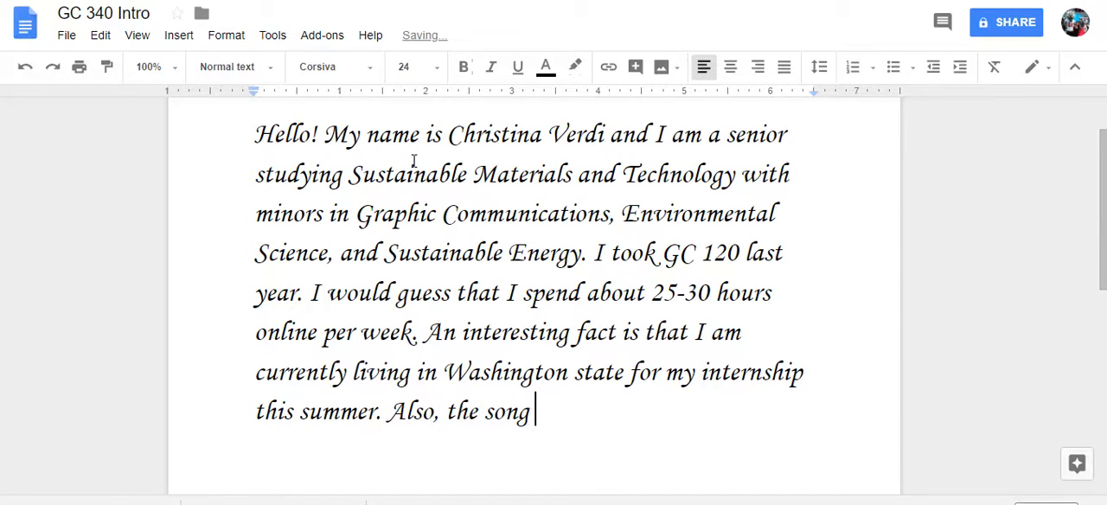
pyautogui.write('in the backgrou')
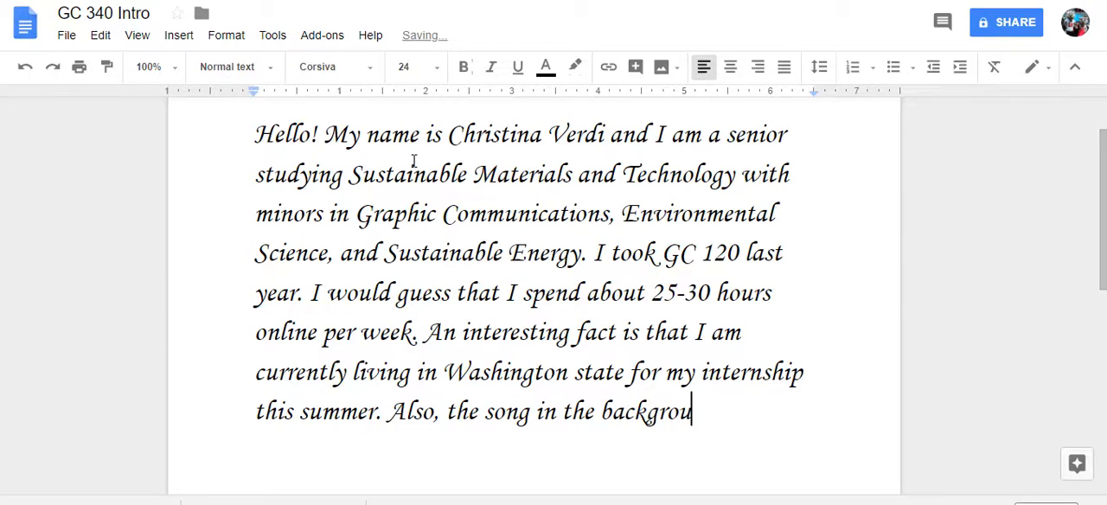
pyautogui.write('nd is my fa')
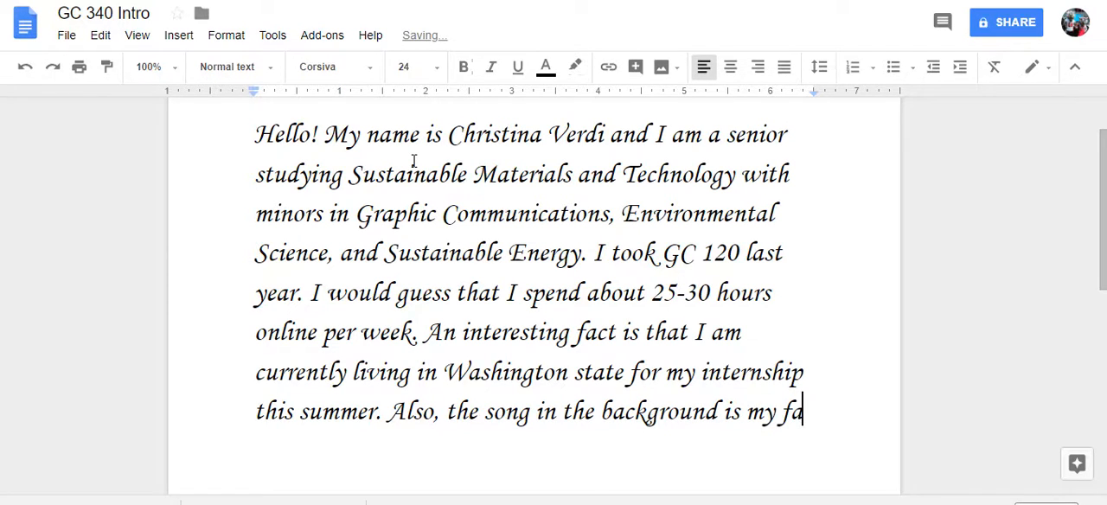
pyautogui.write('vorite song and')
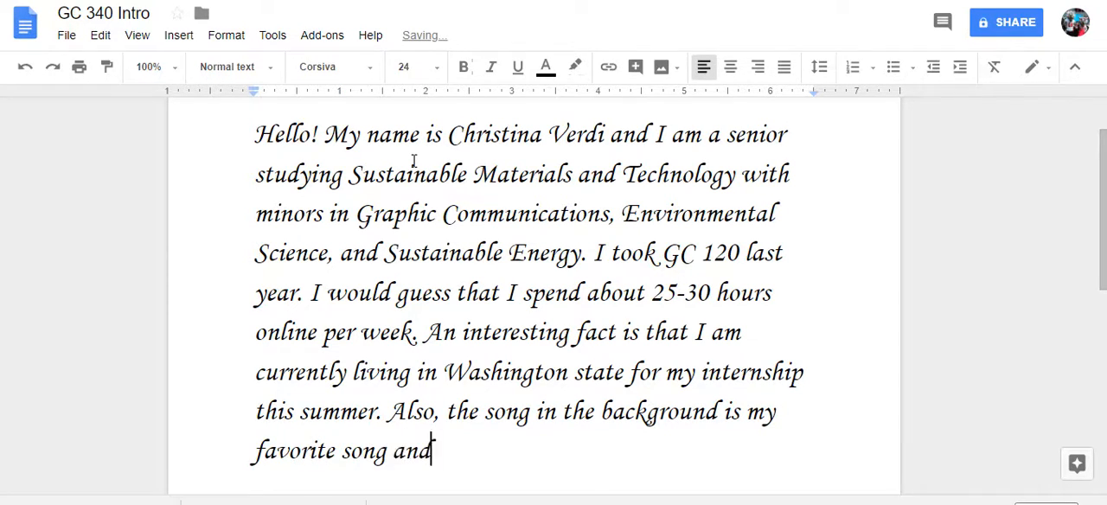
pyautogui.write('is from the')
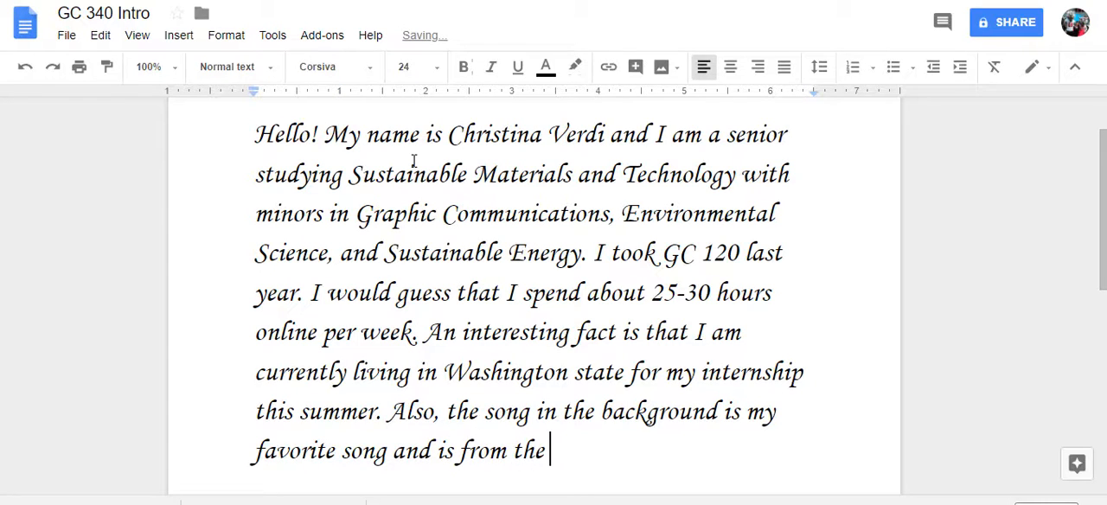
pyautogui.write('movie')
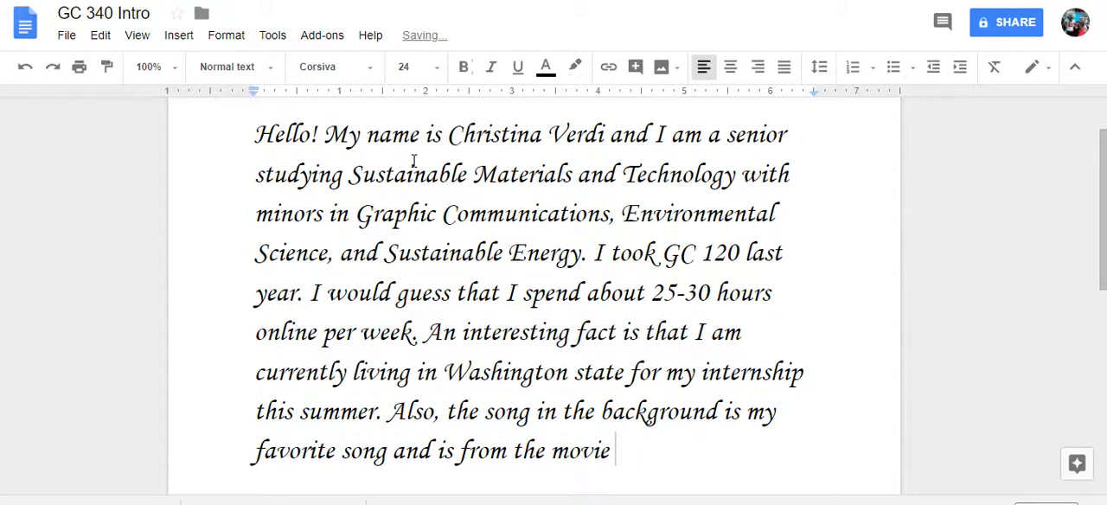
pyautogui.write('The Greates')
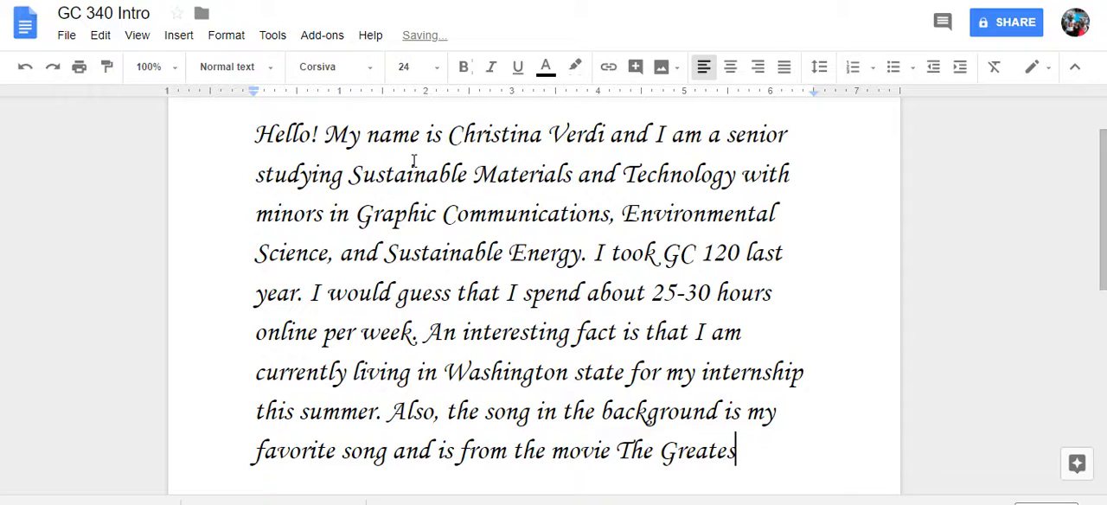